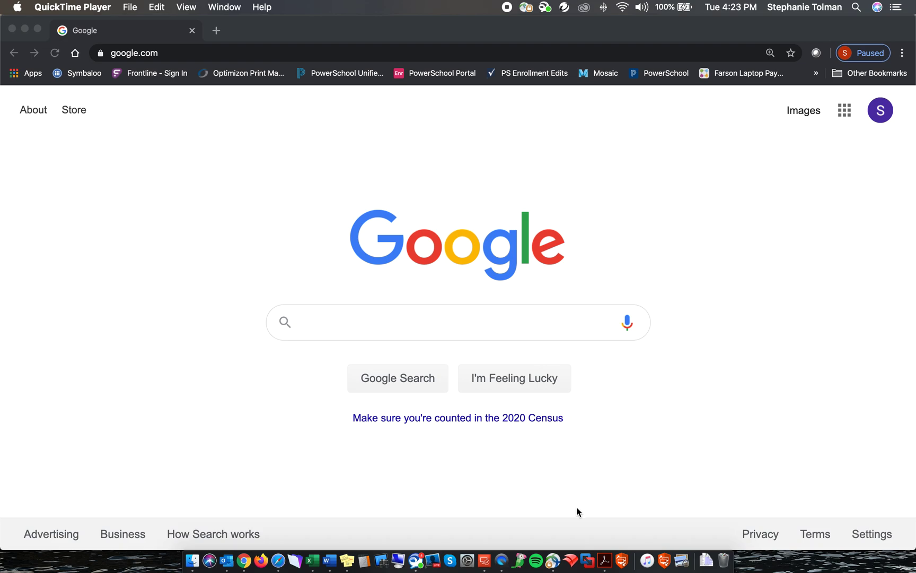
{"action": "mouse_move", "coordinate": [583, 506]}
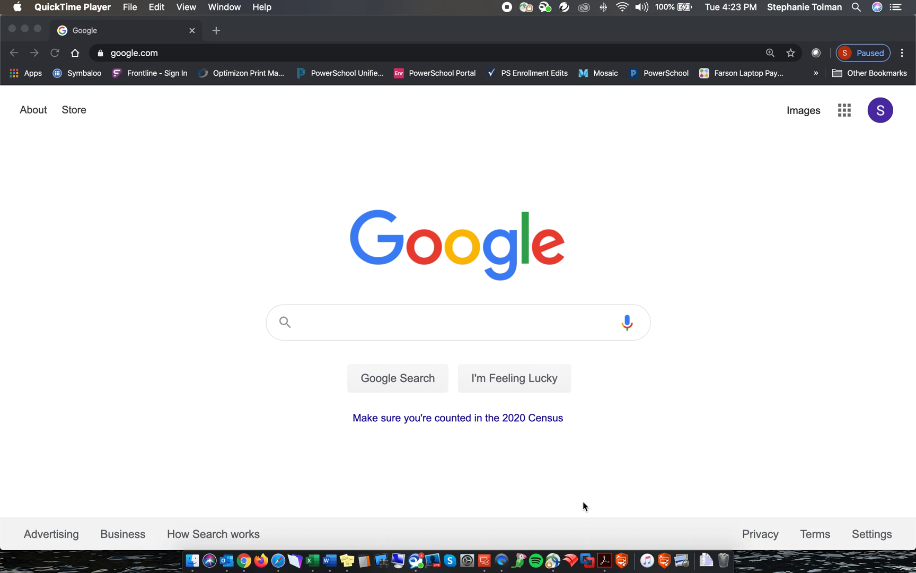
{"action": "mouse_move", "coordinate": [637, 467]}
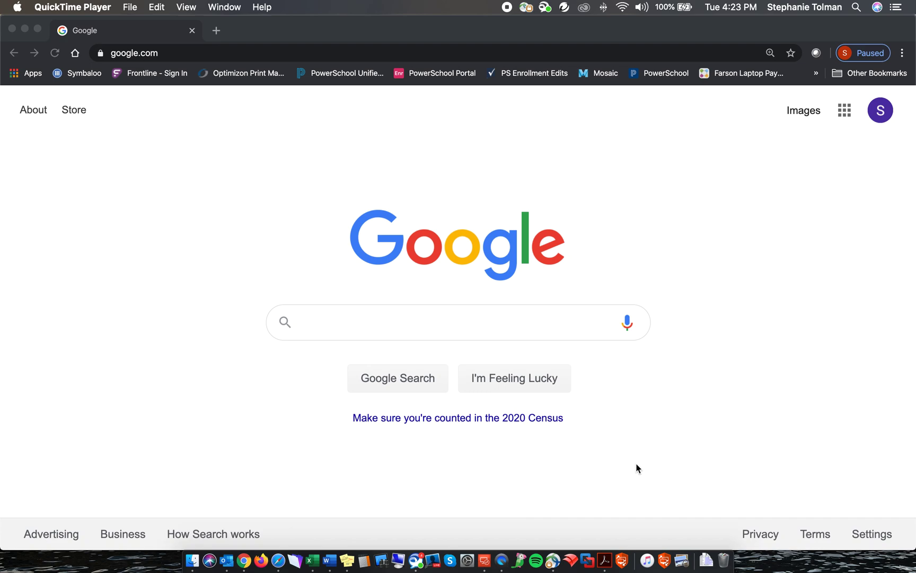
{"action": "mouse_move", "coordinate": [657, 451]}
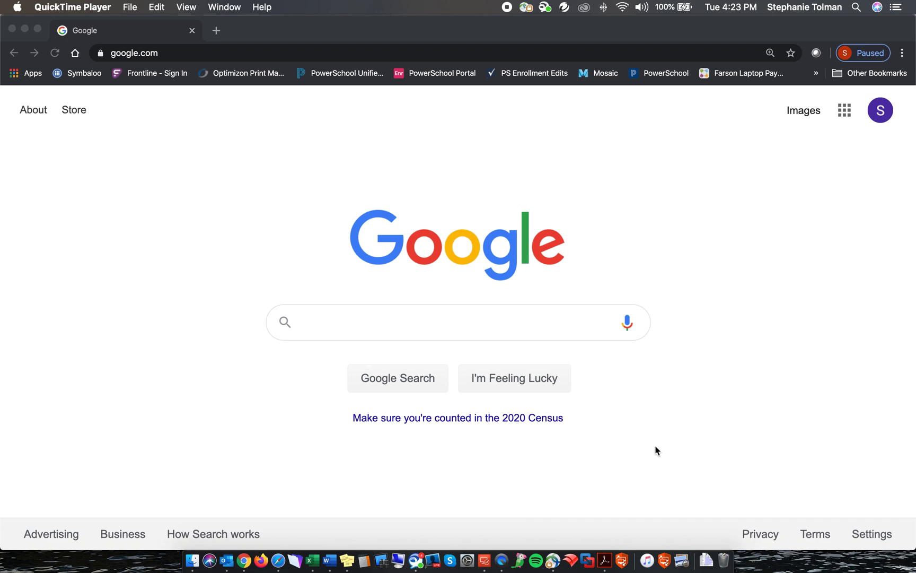
{"action": "mouse_move", "coordinate": [679, 442]}
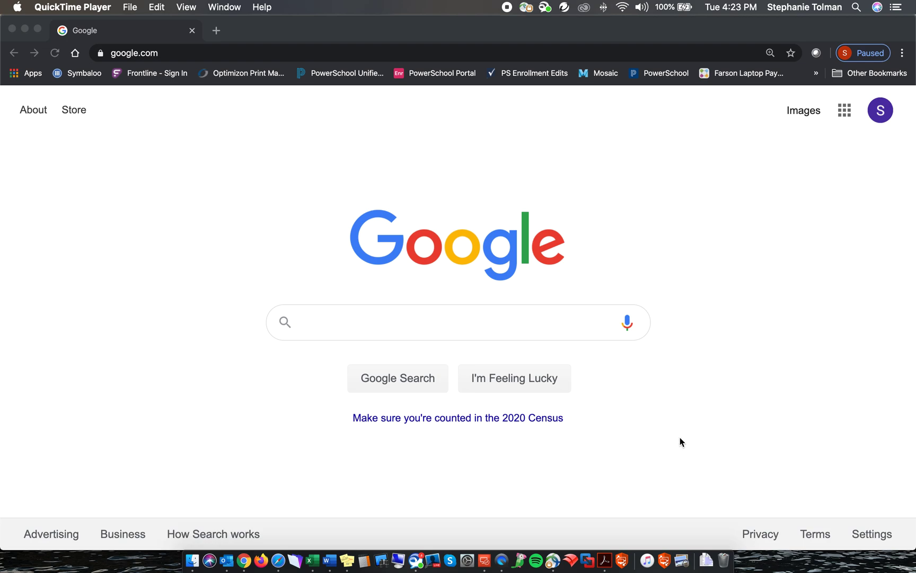
{"action": "mouse_move", "coordinate": [883, 117]}
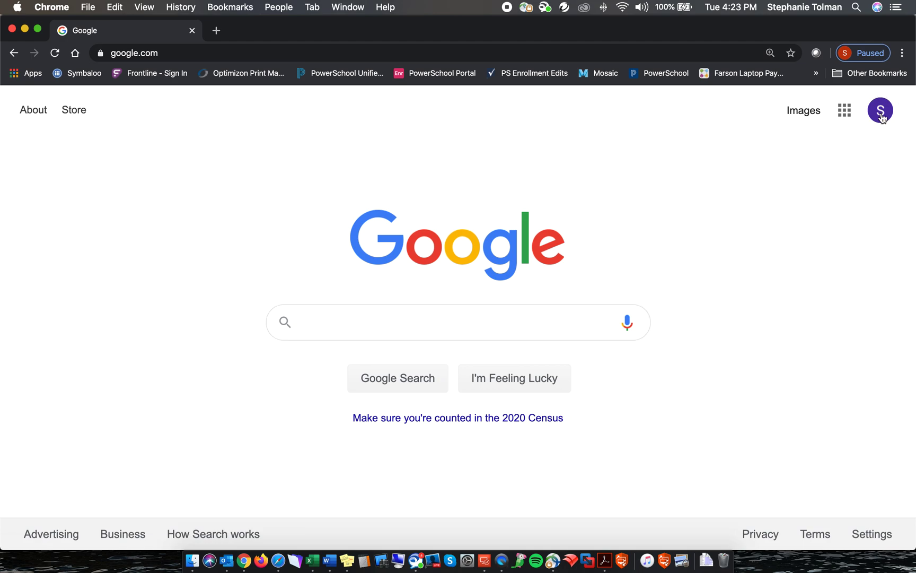
- Check the signed-in Chrome account and go to meet.google.com
{"action": "left_click", "coordinate": [880, 110]}
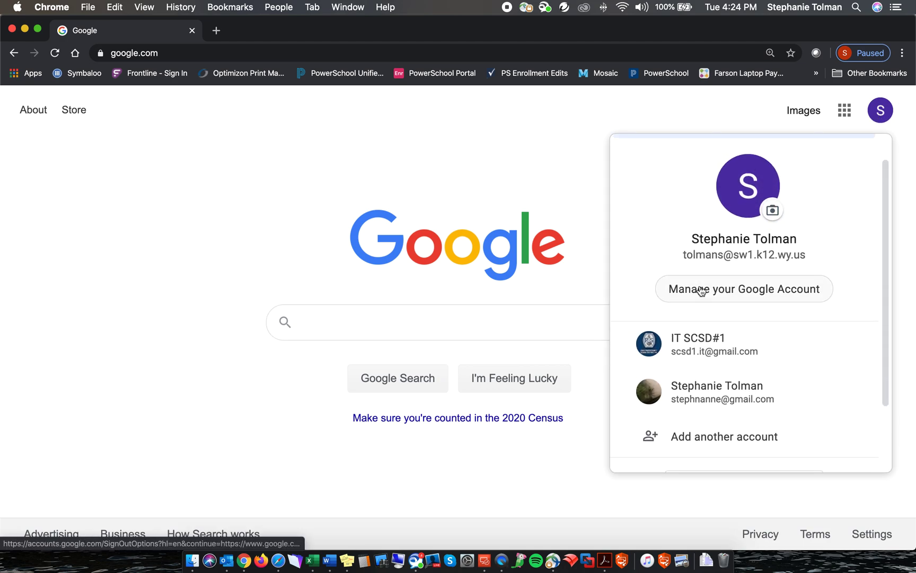
{"action": "left_click", "coordinate": [379, 71]}
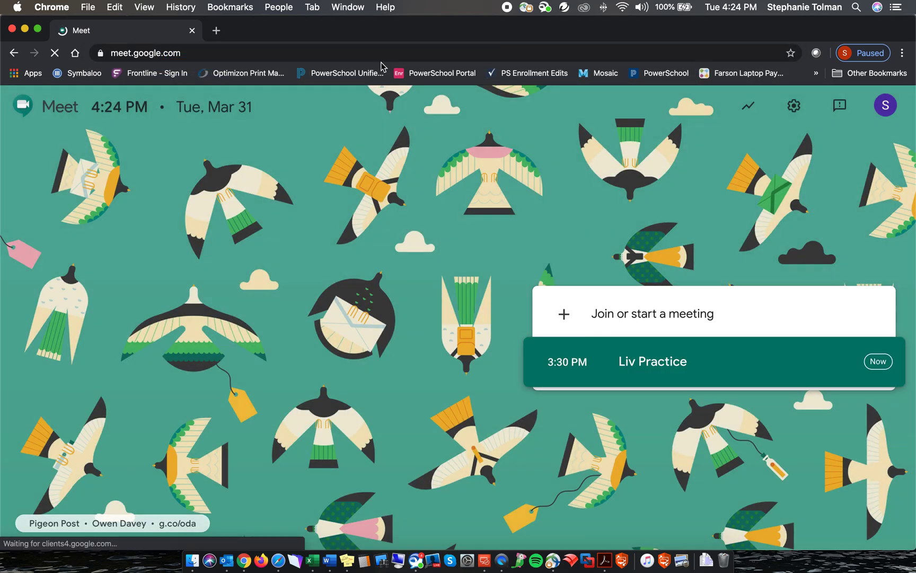
{"action": "mouse_move", "coordinate": [672, 302]}
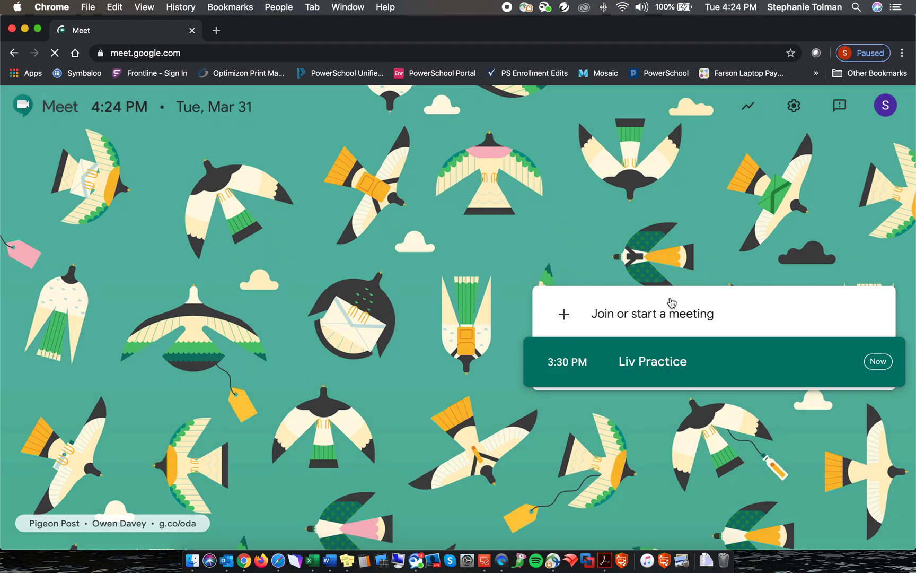
{"action": "mouse_move", "coordinate": [658, 316]}
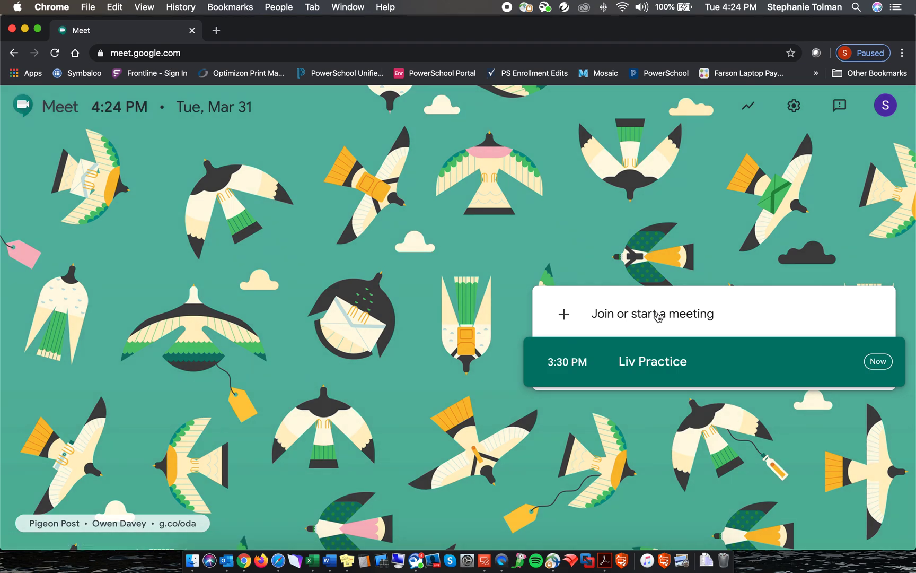
- Start a new meeting with the nickname 'Tutorial' and continue to its pre-join screen
{"action": "left_click", "coordinate": [651, 313]}
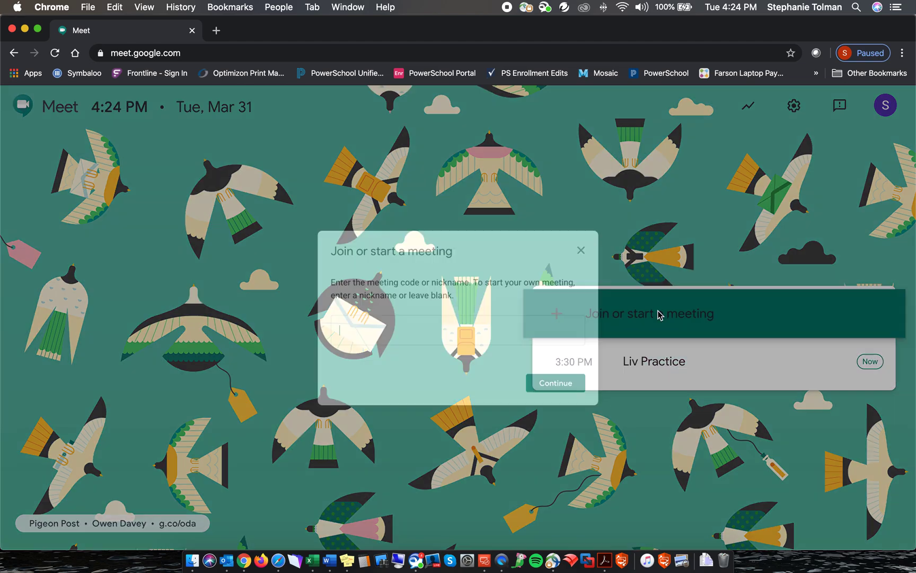
{"action": "type", "text": "T"}
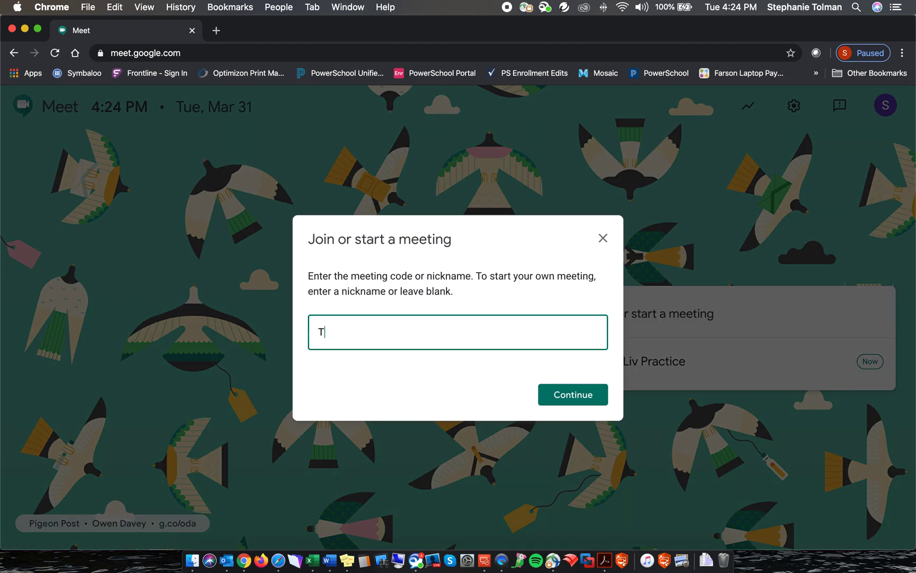
{"action": "type", "text": "uto"}
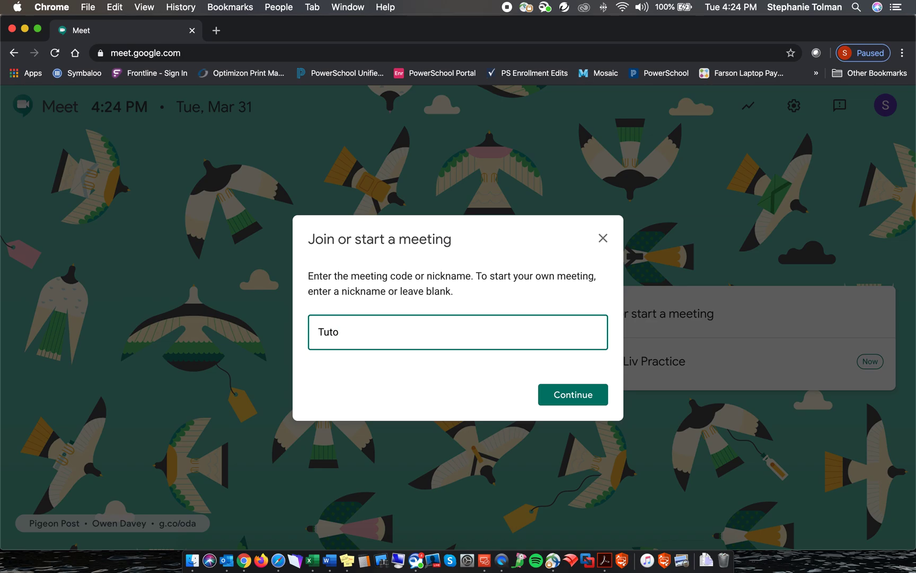
{"action": "type", "text": "rial"}
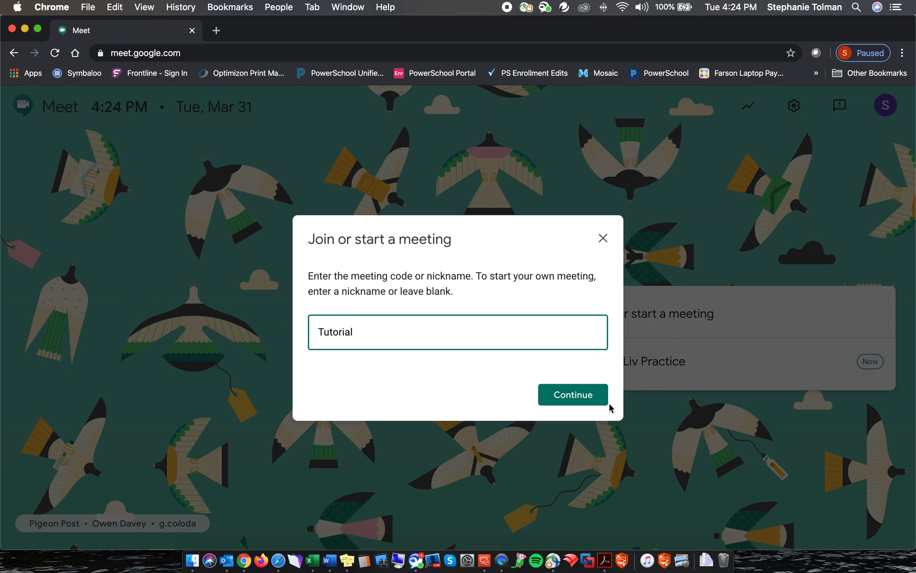
{"action": "left_click", "coordinate": [571, 395]}
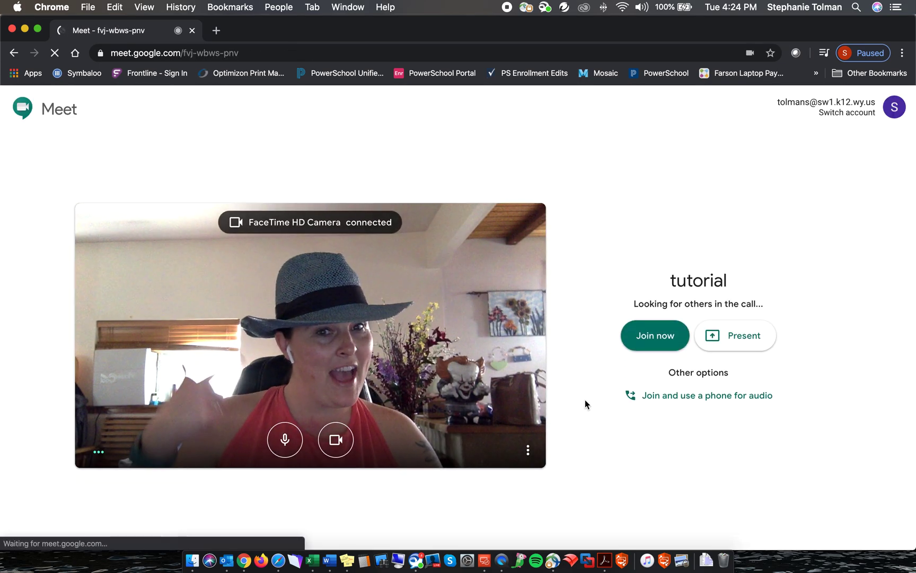
- Join the tutorial meeting and dismiss the 'Add others' sharing details
{"action": "left_click", "coordinate": [654, 335]}
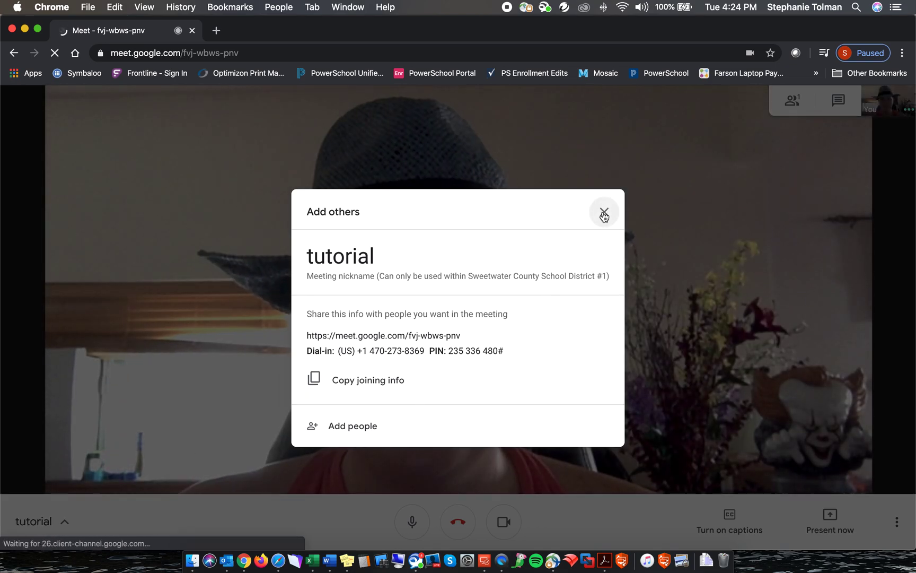
{"action": "left_click", "coordinate": [605, 210]}
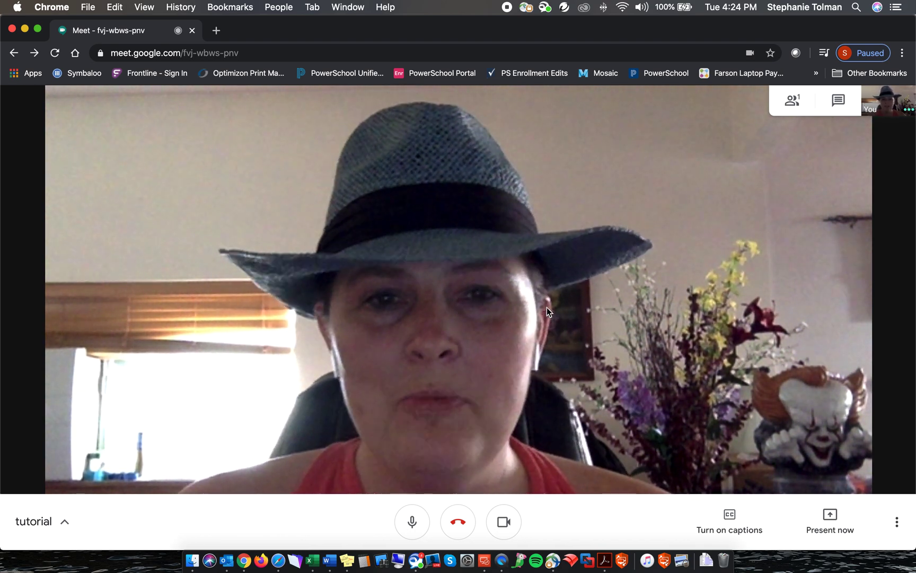
{"action": "mouse_move", "coordinate": [810, 511]}
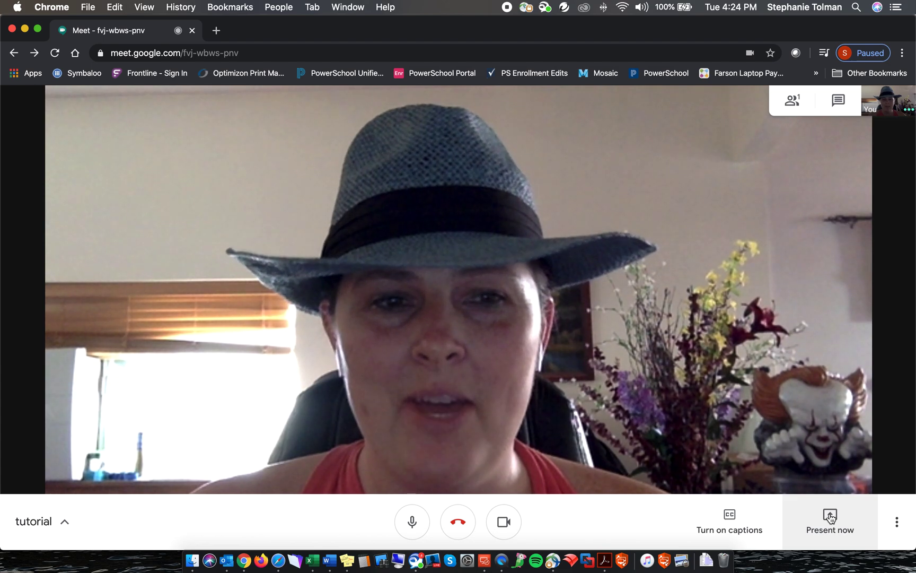
- Present the IT SCSD#1 - YouTube Chrome window to everyone in the call
{"action": "left_click", "coordinate": [829, 521]}
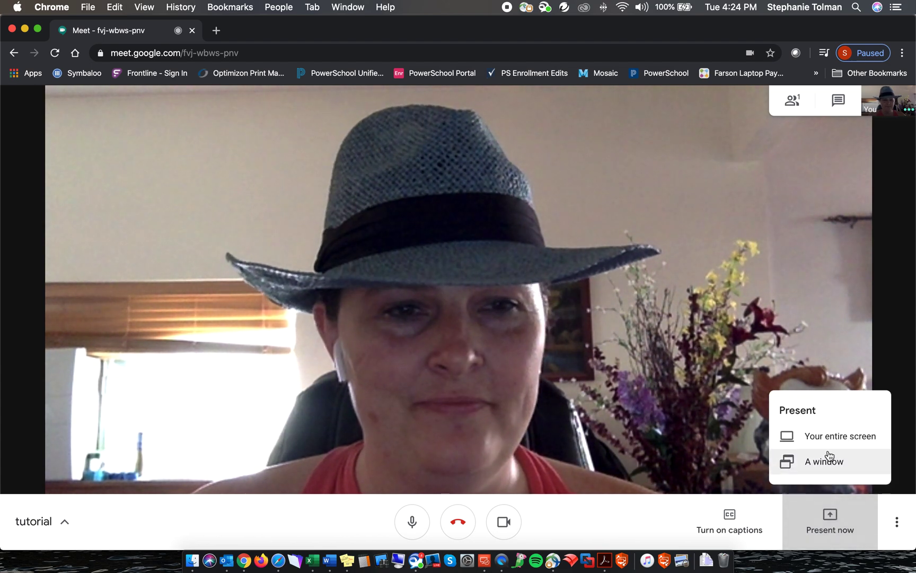
{"action": "mouse_move", "coordinate": [839, 436]}
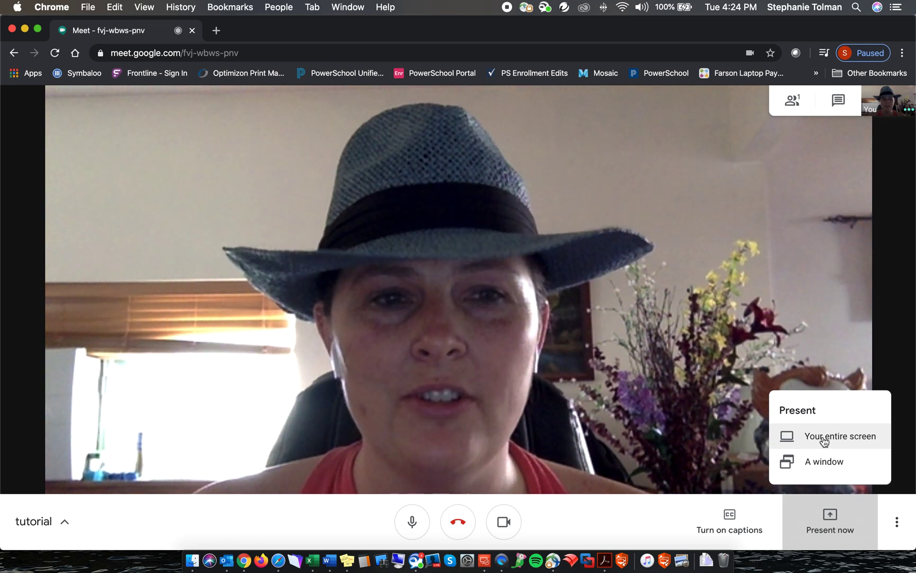
{"action": "mouse_move", "coordinate": [823, 461]}
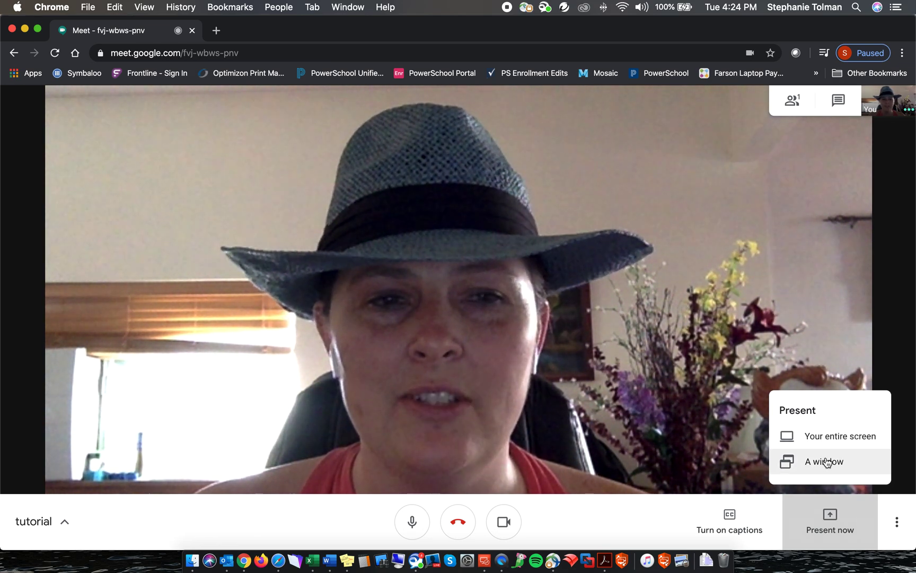
{"action": "left_click", "coordinate": [824, 461]}
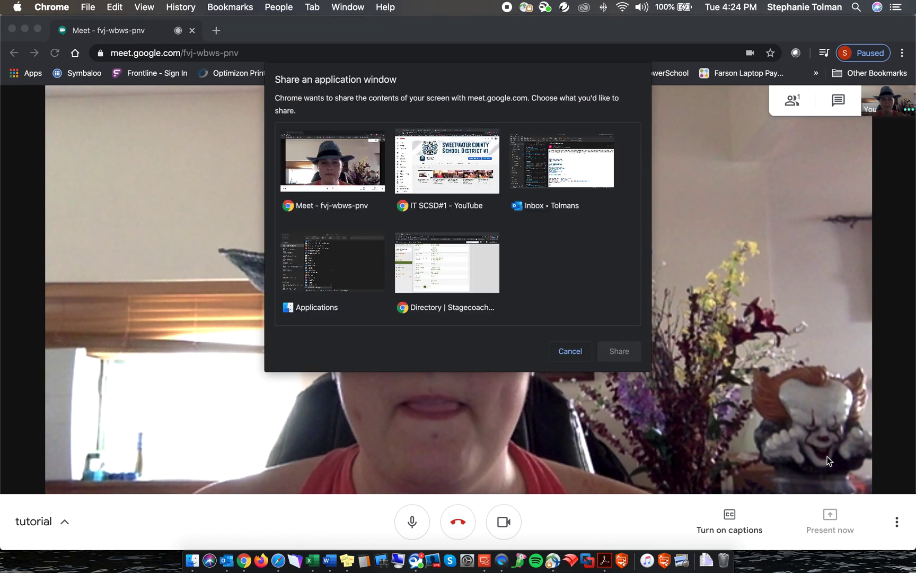
{"action": "mouse_move", "coordinate": [426, 213]}
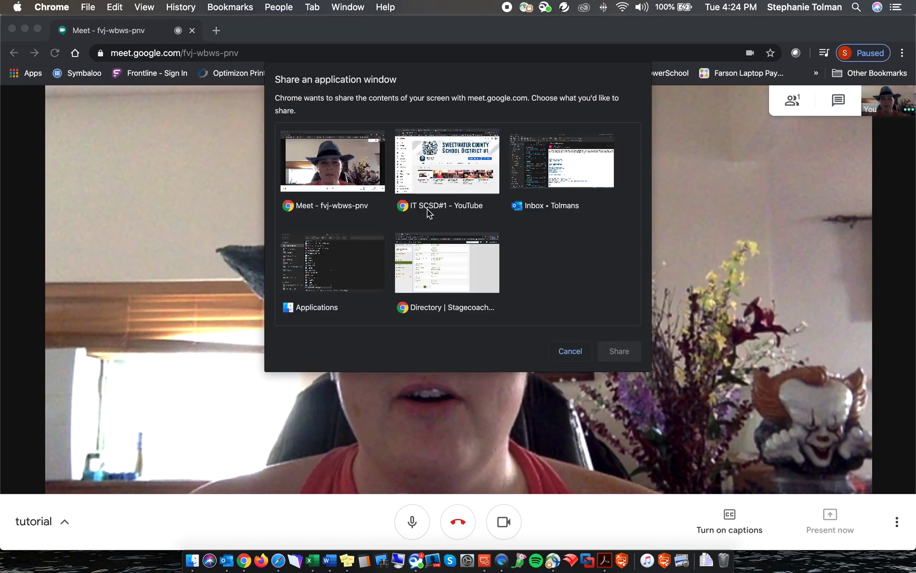
{"action": "left_click", "coordinate": [445, 163]}
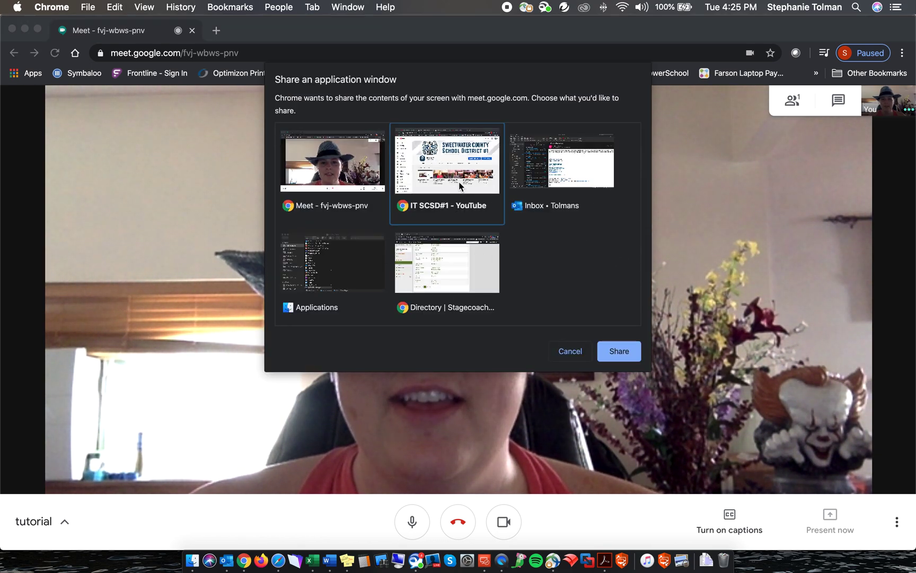
{"action": "left_click", "coordinate": [570, 351]}
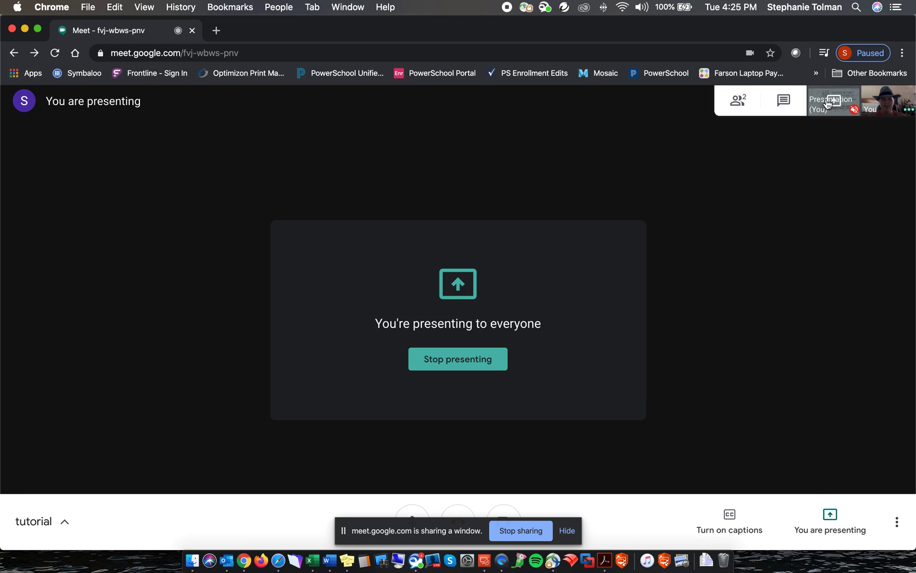
- Bring the shared Chrome window forward and load sweetwater1.org so the district site is presented
{"action": "left_click", "coordinate": [833, 99]}
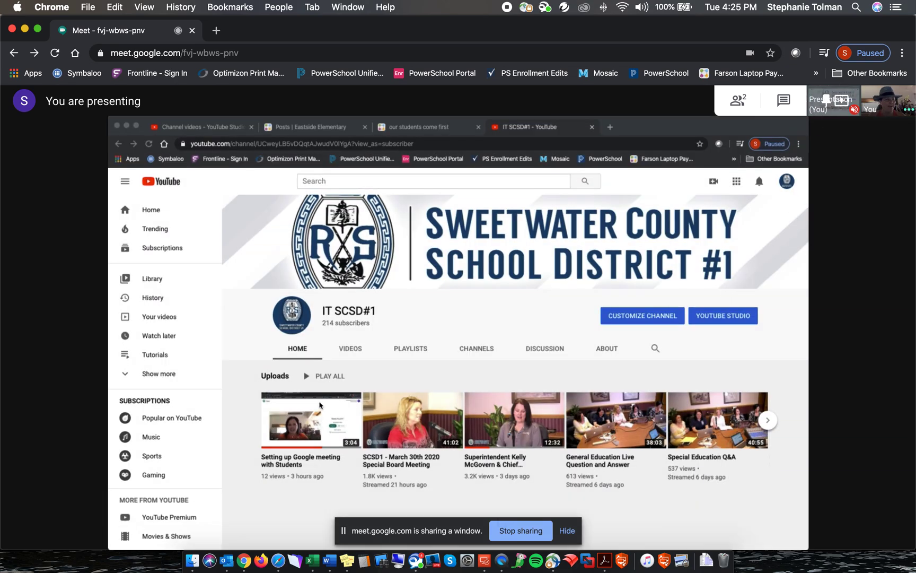
{"action": "scroll", "scroll_direction": "down", "scroll_amount": 3}
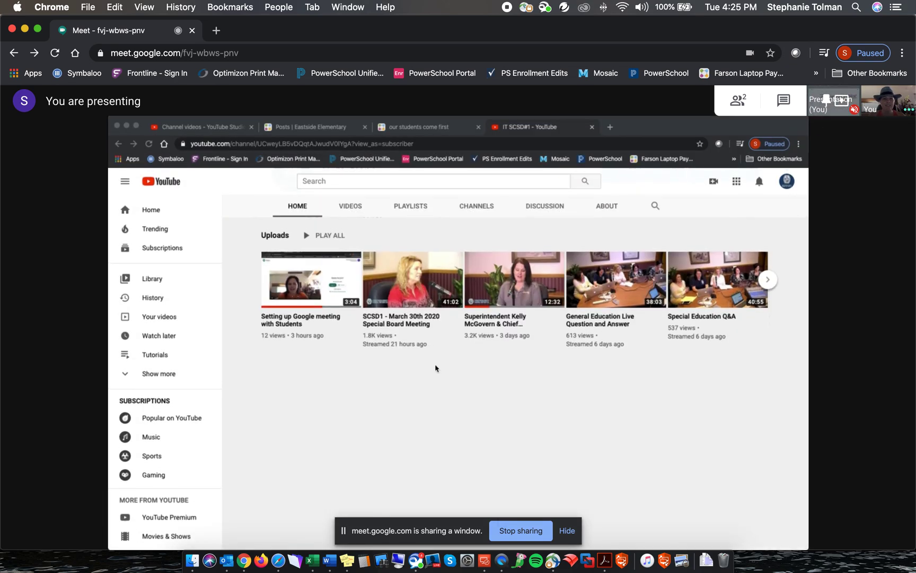
{"action": "scroll", "scroll_direction": "up", "scroll_amount": 3}
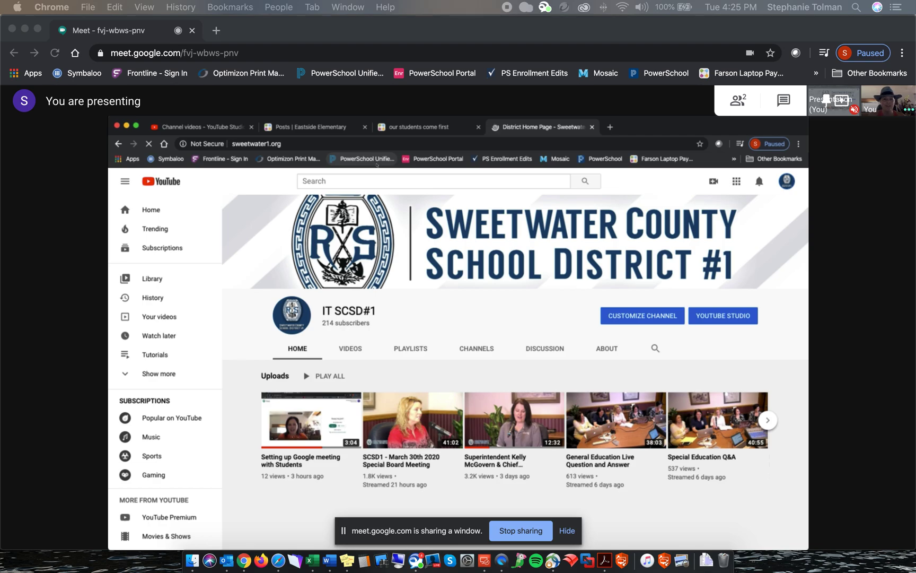
{"action": "left_click", "coordinate": [541, 127]}
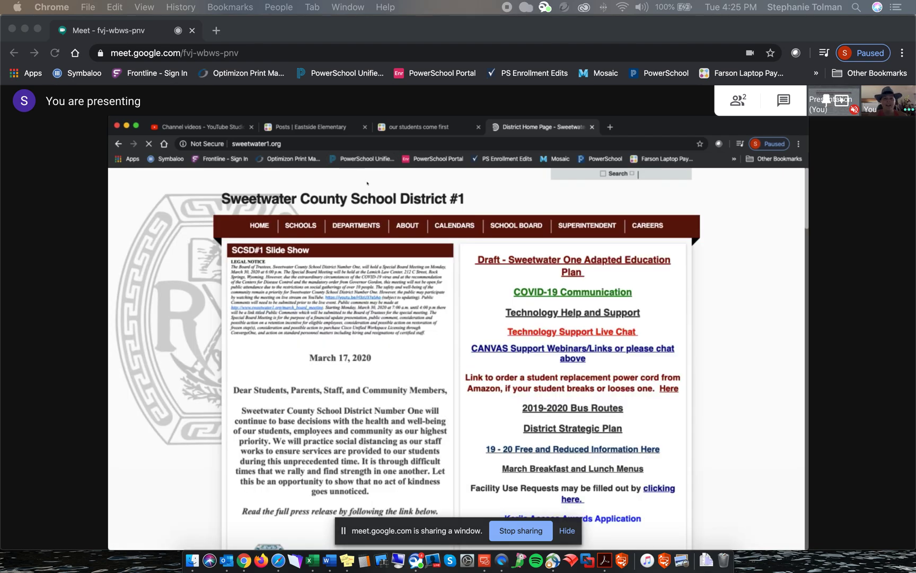
{"action": "scroll", "scroll_direction": "up", "scroll_amount": 3}
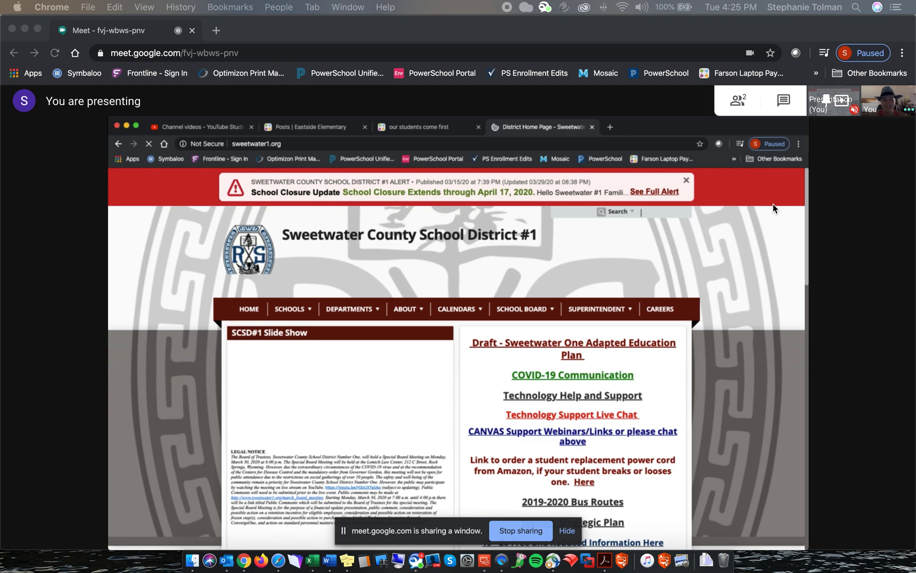